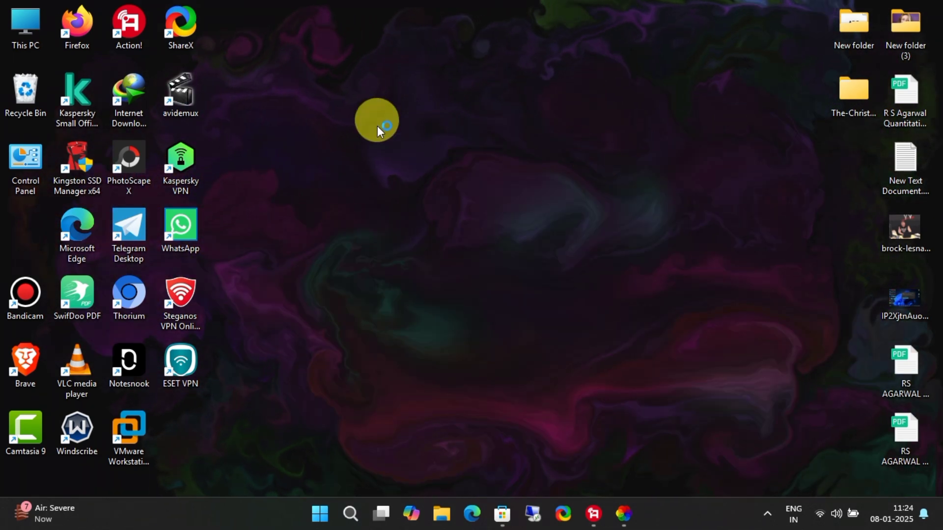
mouse_move(631, 329)
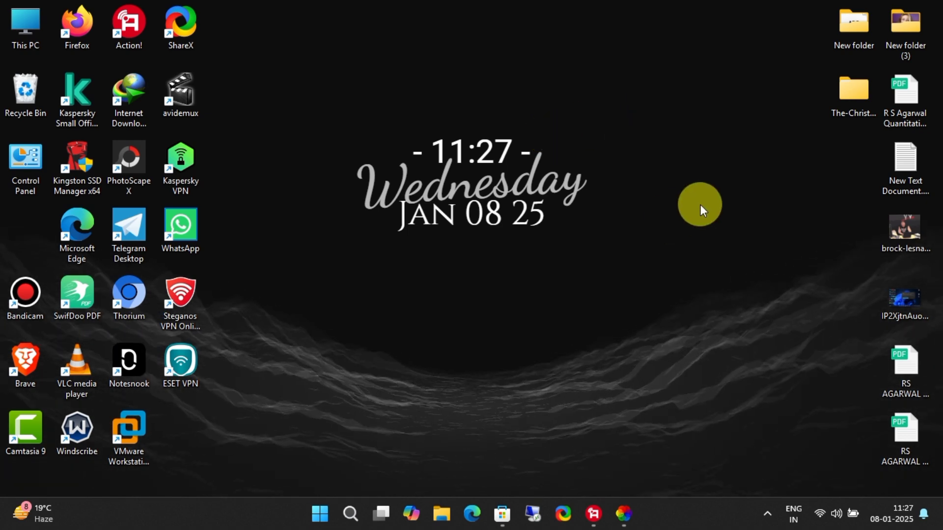
mouse_move(621, 514)
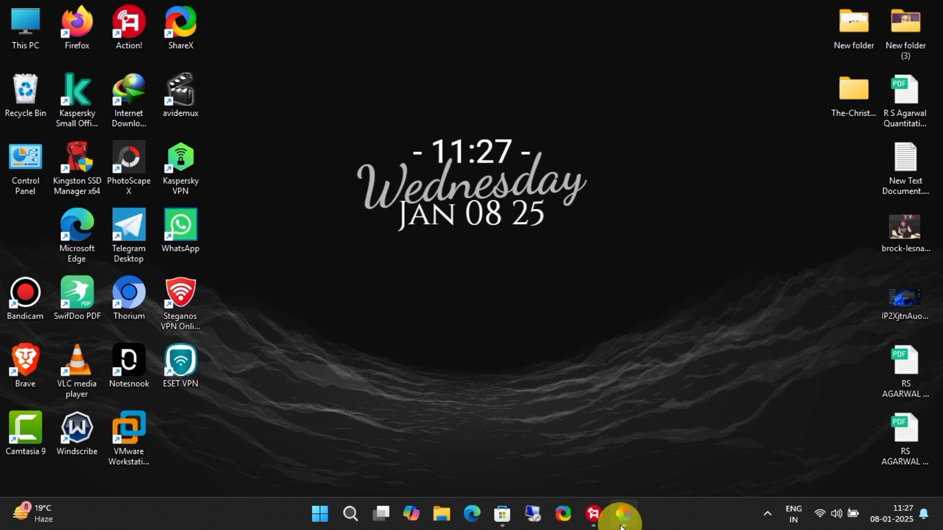
Step: Show the Lively wallpaper library from the taskbar, then switch to the Microsoft Store app
click(621, 515)
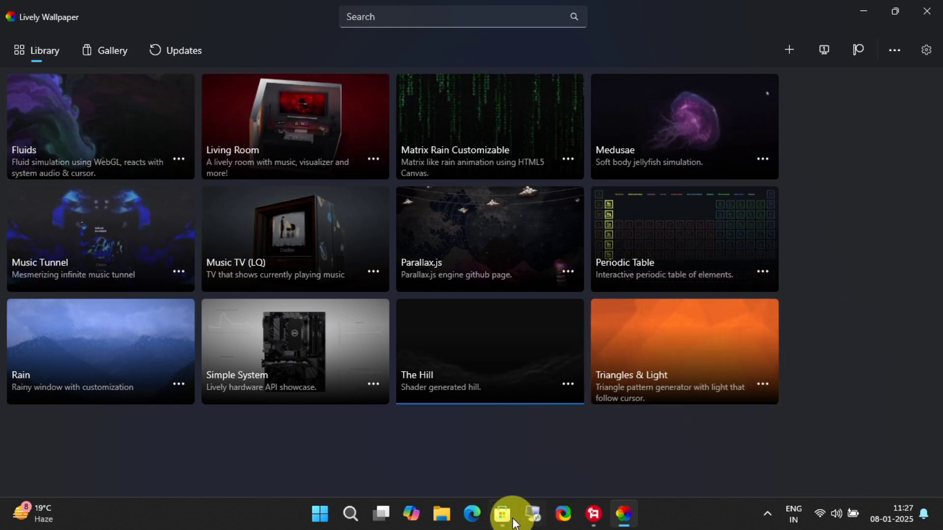
click(509, 514)
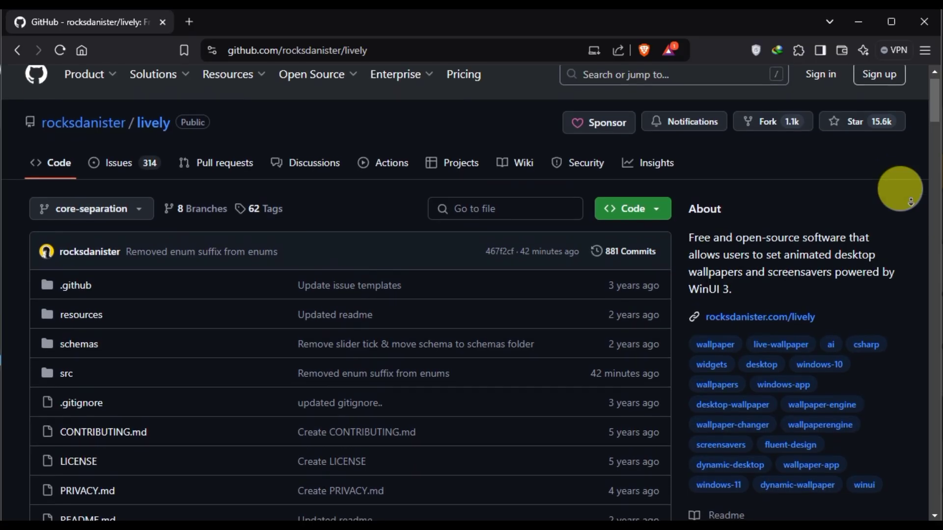
Step: Scroll the Lively README down to the video/GIF, webpage and application wallpaper table and Screensavers
scroll(down, 3)
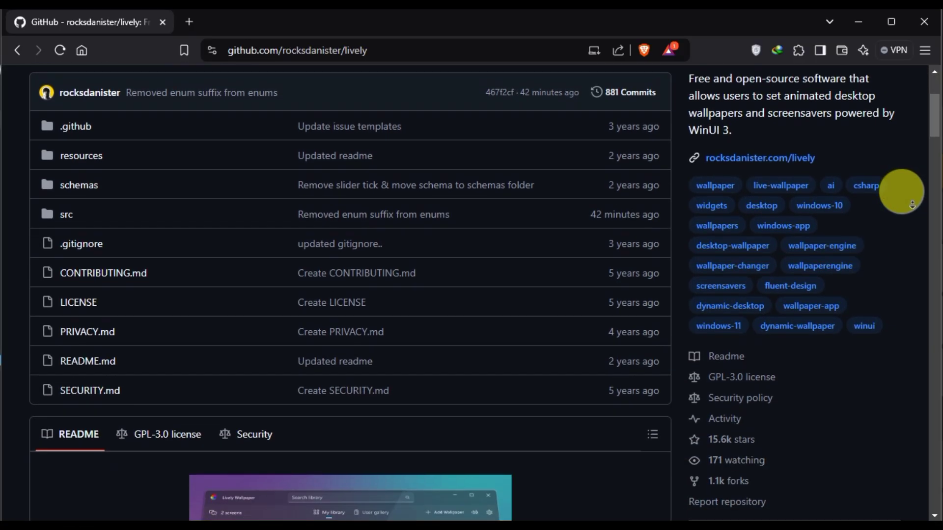
scroll(down, 3)
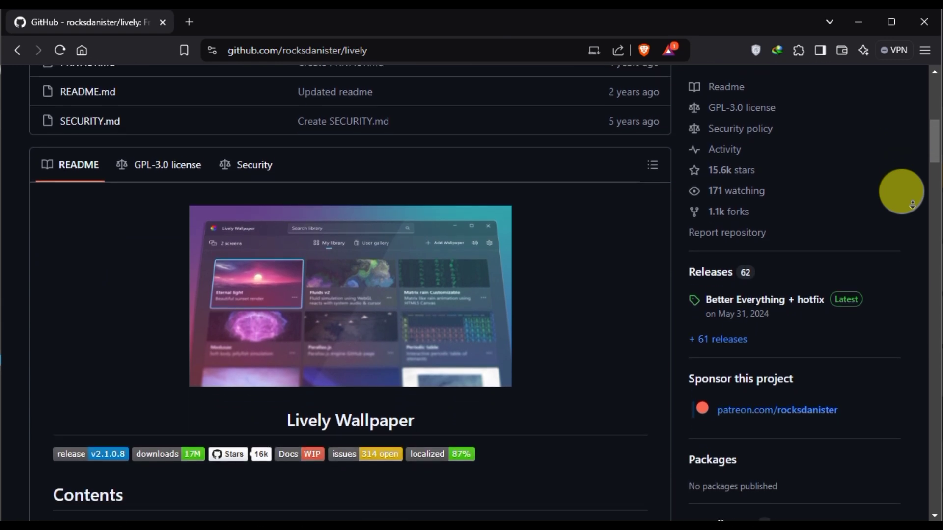
scroll(down, 3)
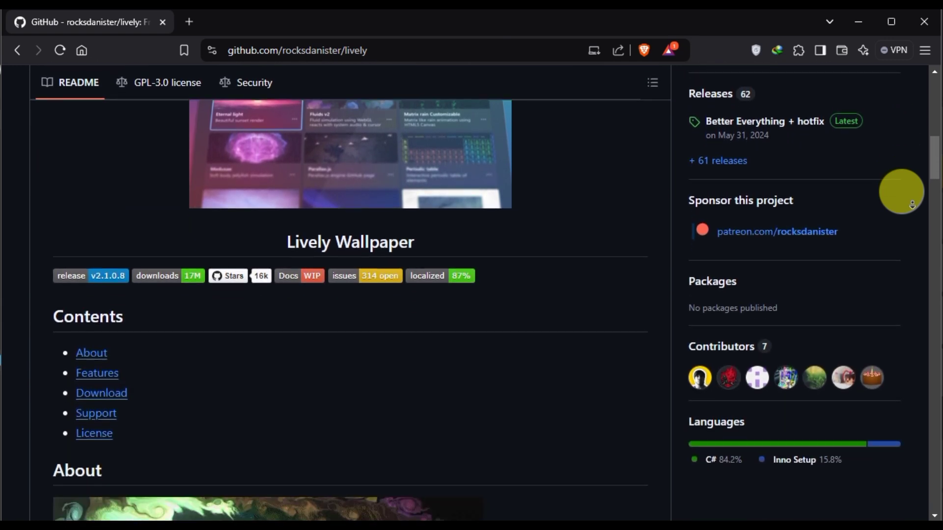
scroll(down, 3)
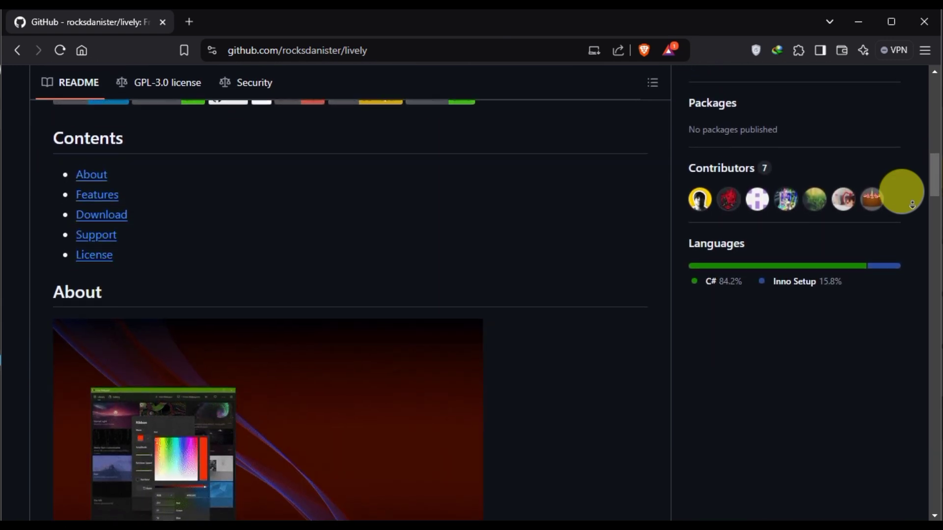
scroll(down, 3)
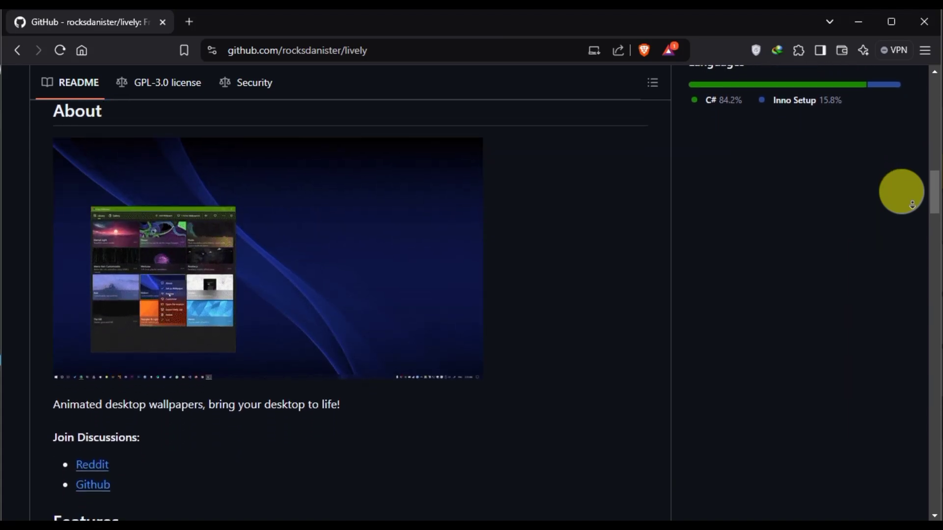
scroll(down, 3)
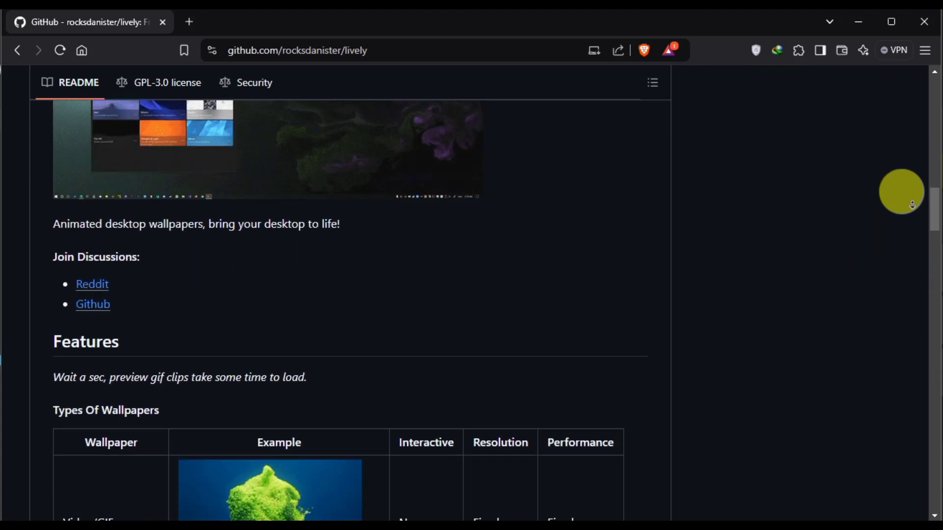
scroll(down, 3)
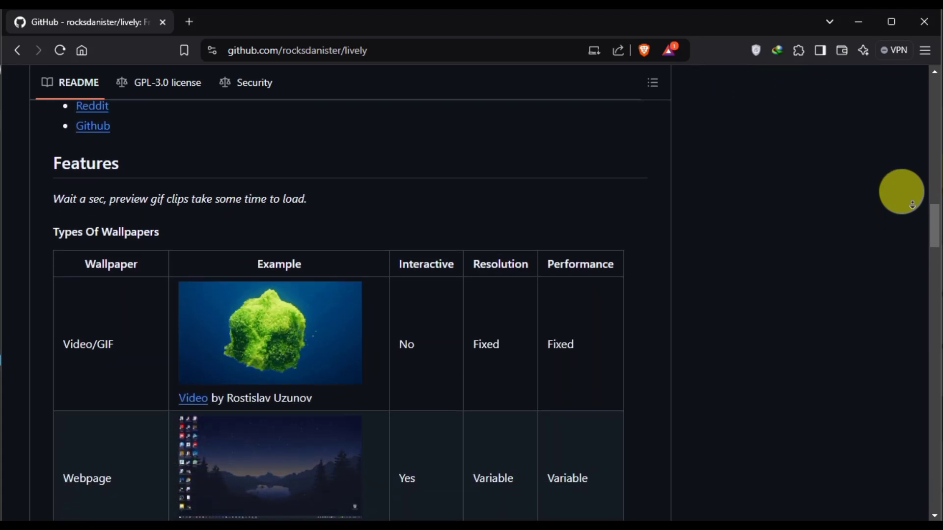
scroll(down, 3)
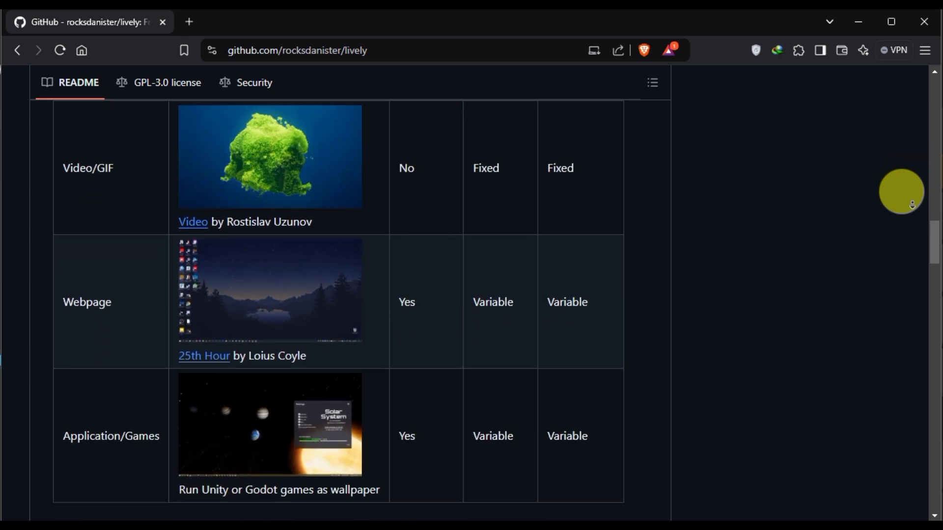
scroll(down, 3)
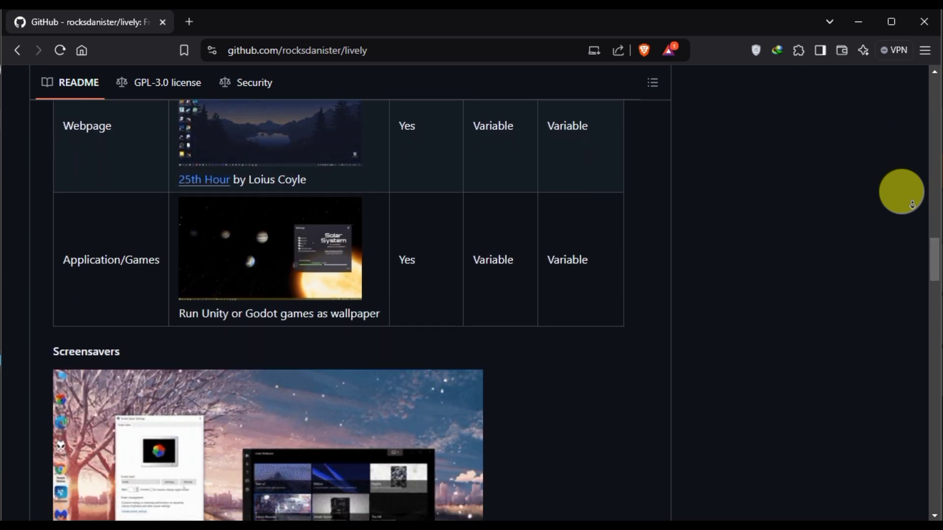